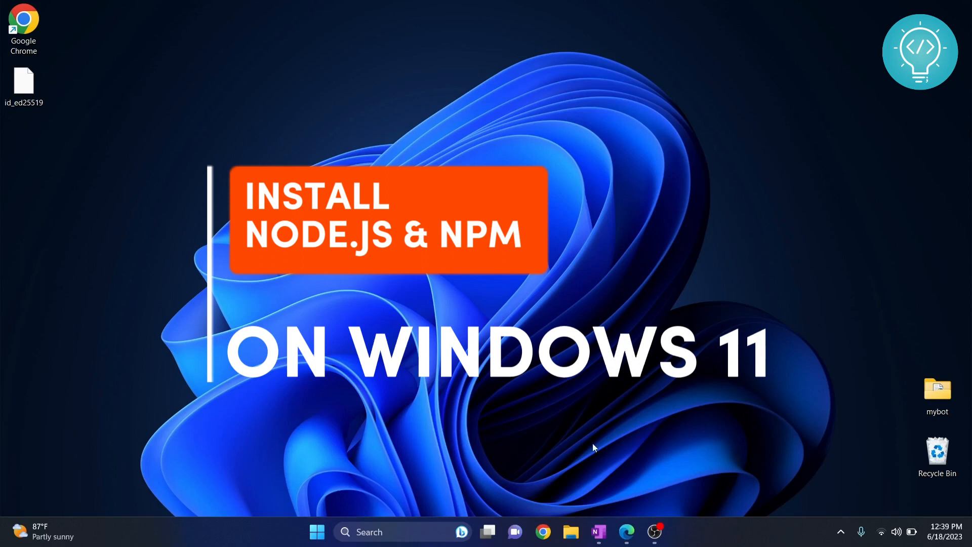
pyautogui.moveTo(542, 532)
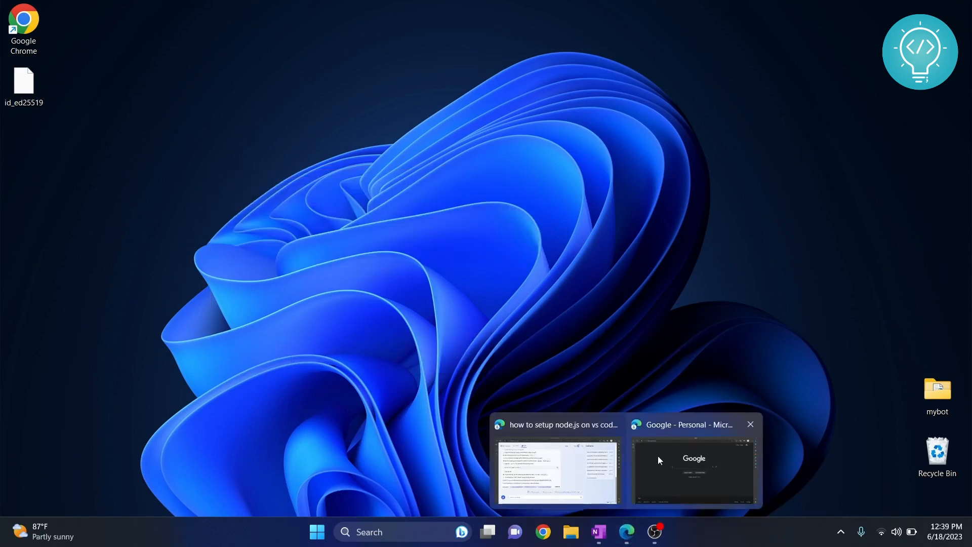
# Download the Node.js 18.16.0 LTS Windows installer (.msi) from the nodejs.org downloads page.
pyautogui.click(694, 468)
pyautogui.write('downlaod node')
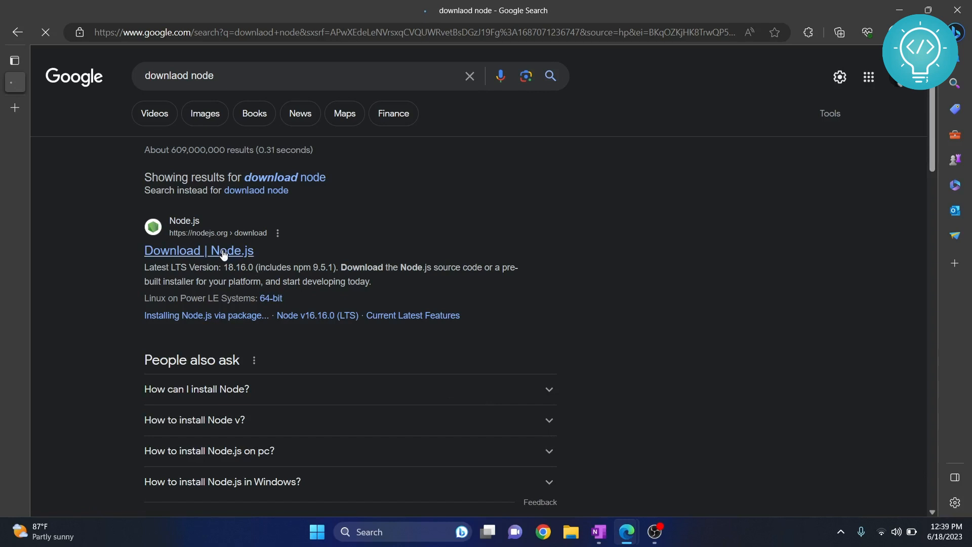
pyautogui.click(199, 250)
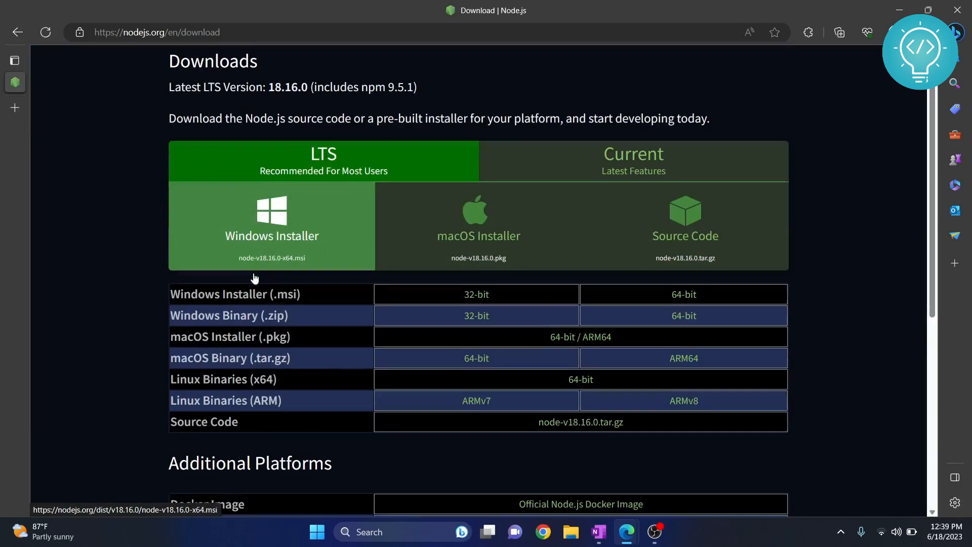
pyautogui.scroll(-3)
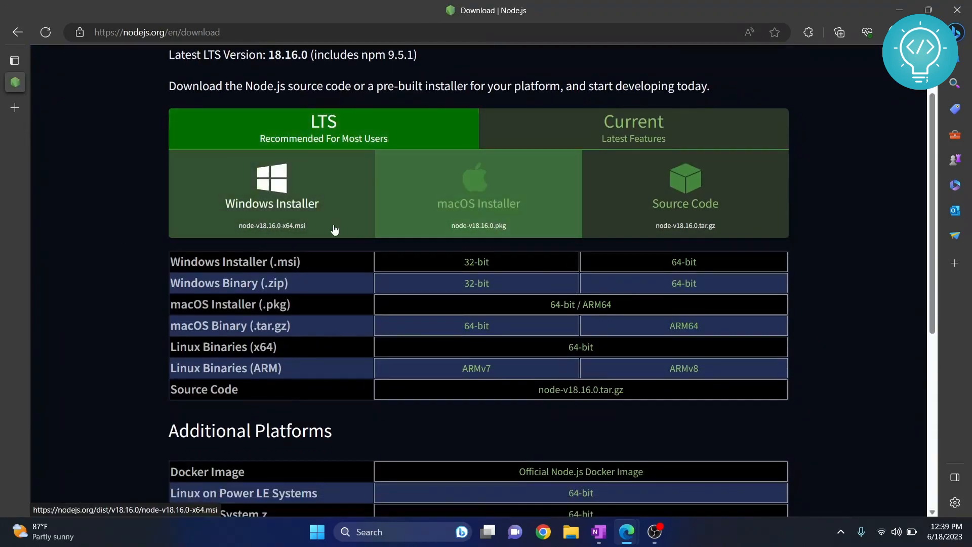
pyautogui.moveTo(371, 206)
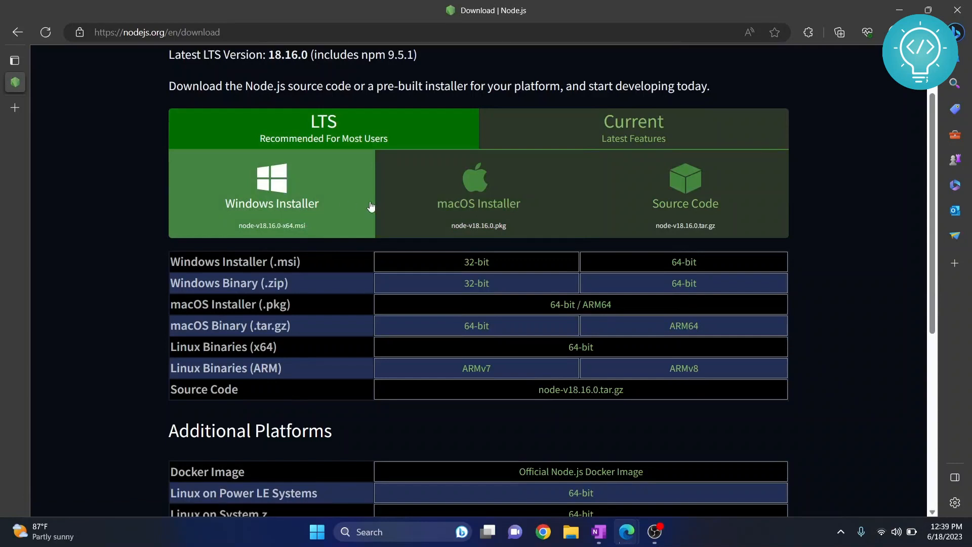
pyautogui.click(271, 193)
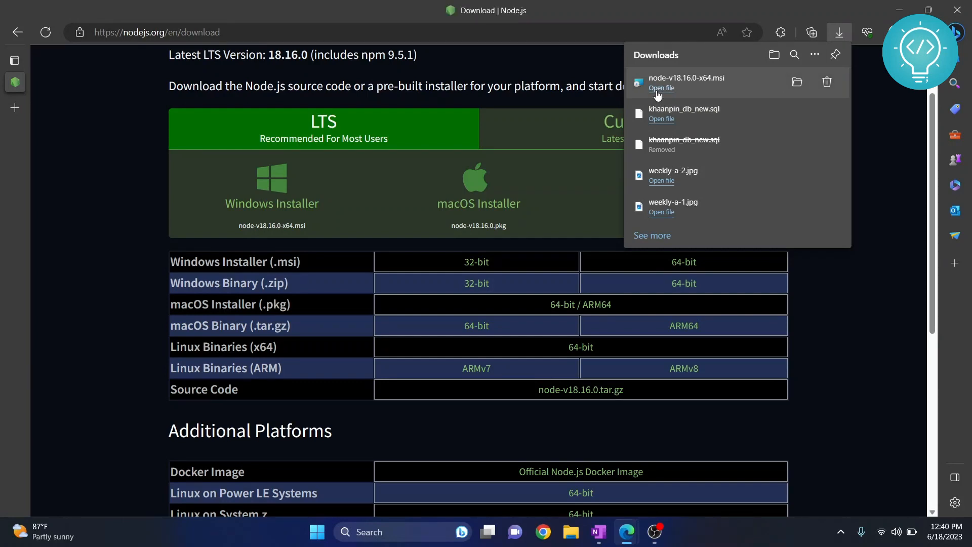
# Launch the Node.js installer, accept the license, and keep default folder and features.
pyautogui.click(661, 87)
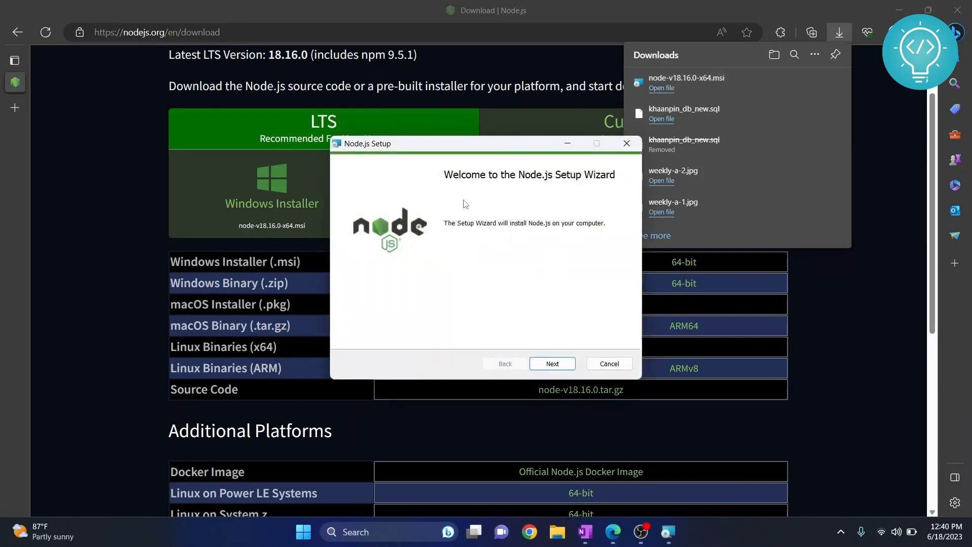
pyautogui.click(551, 364)
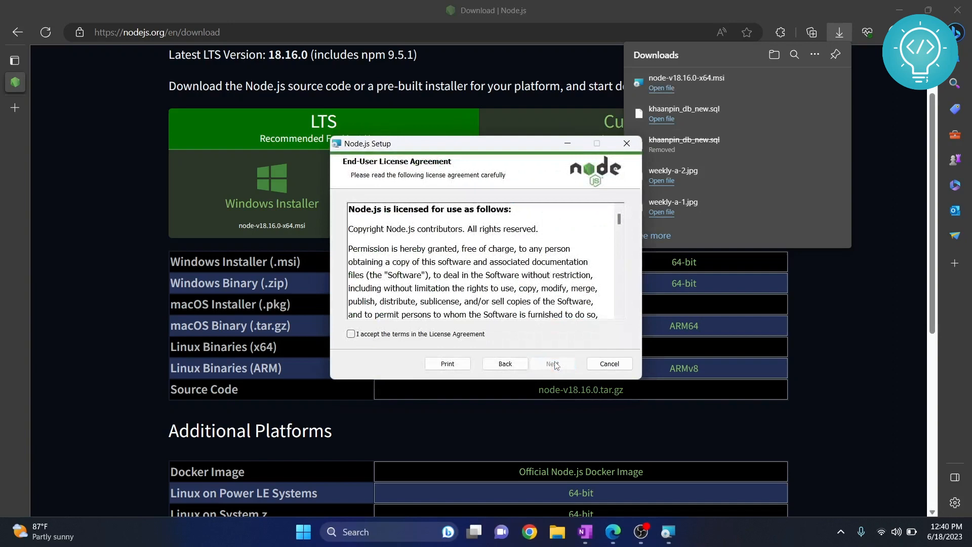
pyautogui.click(351, 334)
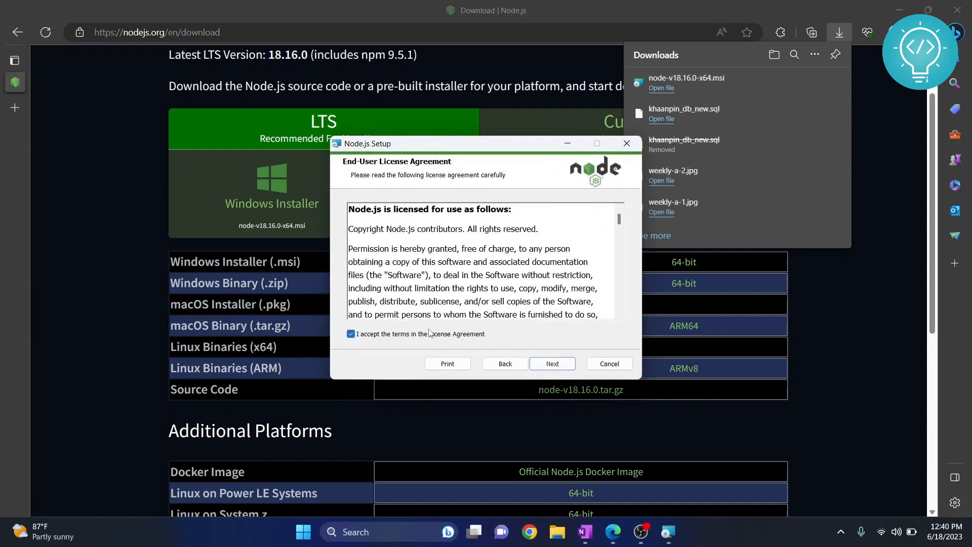
pyautogui.click(552, 364)
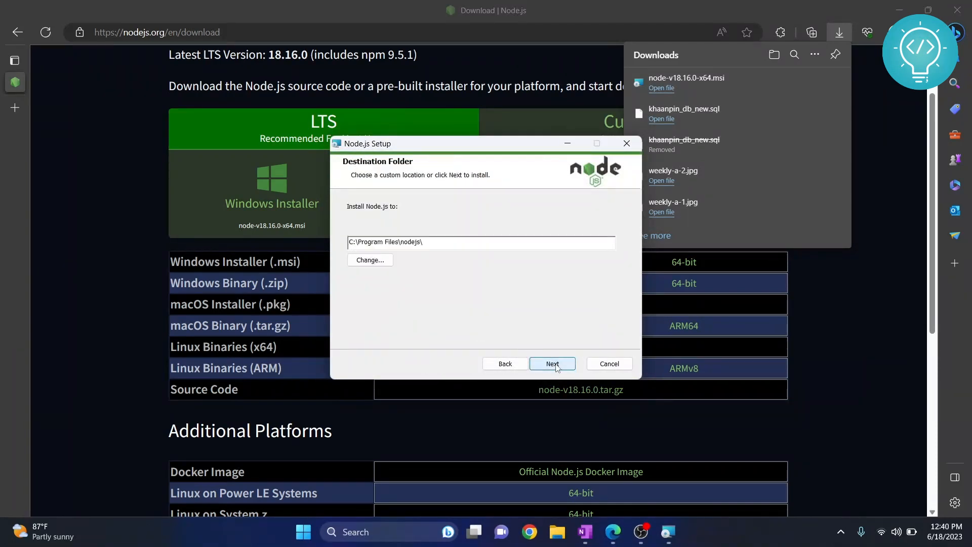
pyautogui.click(551, 364)
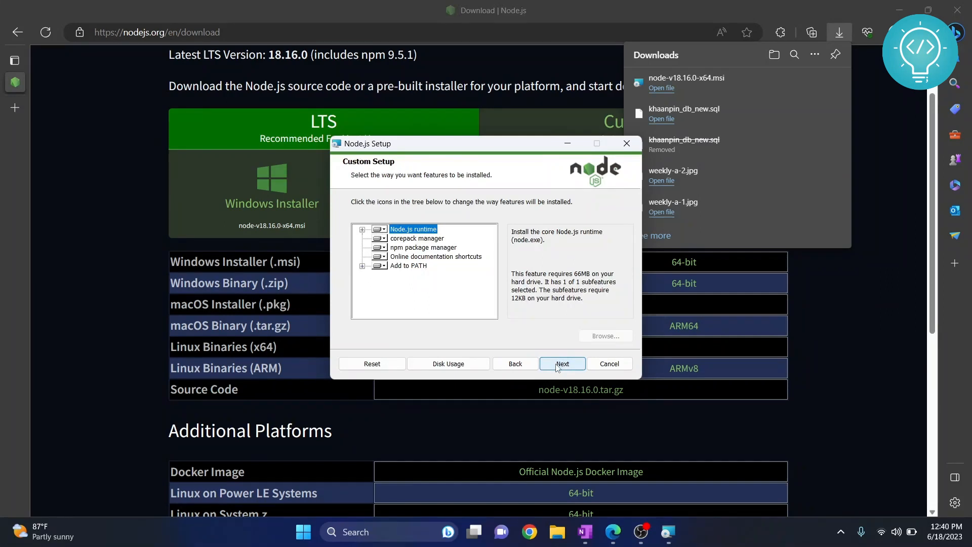
pyautogui.click(561, 363)
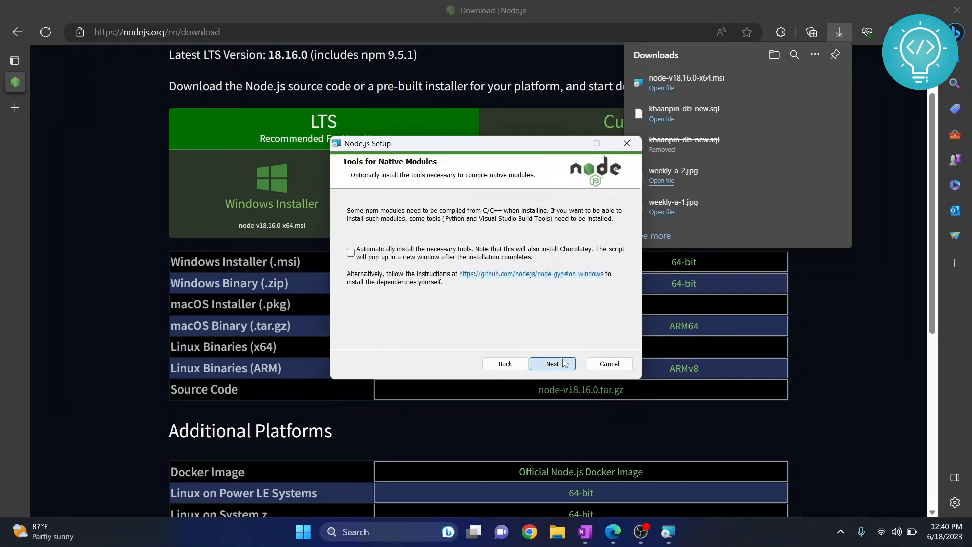
# Install without the optional native-module tools and finish the wizard after success.
pyautogui.click(552, 363)
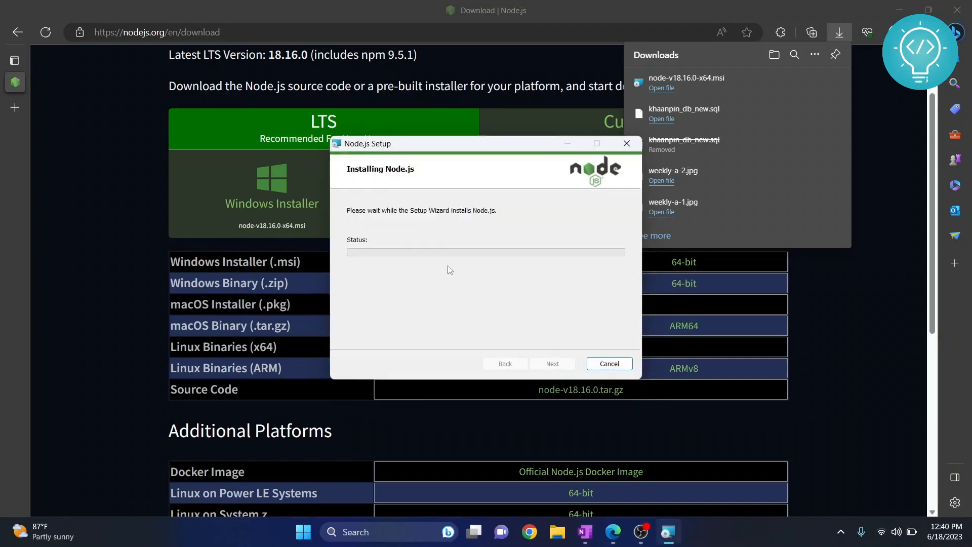
pyautogui.moveTo(541, 193)
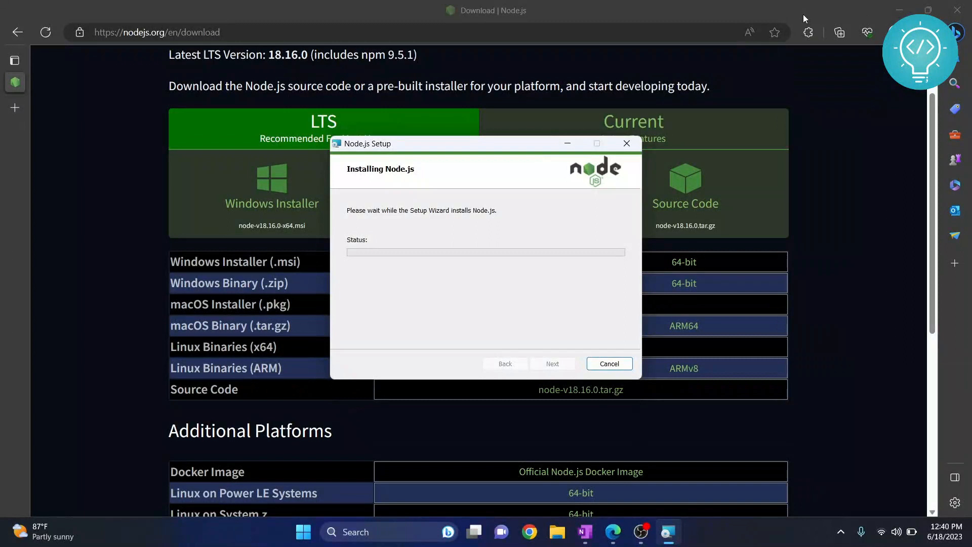
pyautogui.moveTo(415, 293)
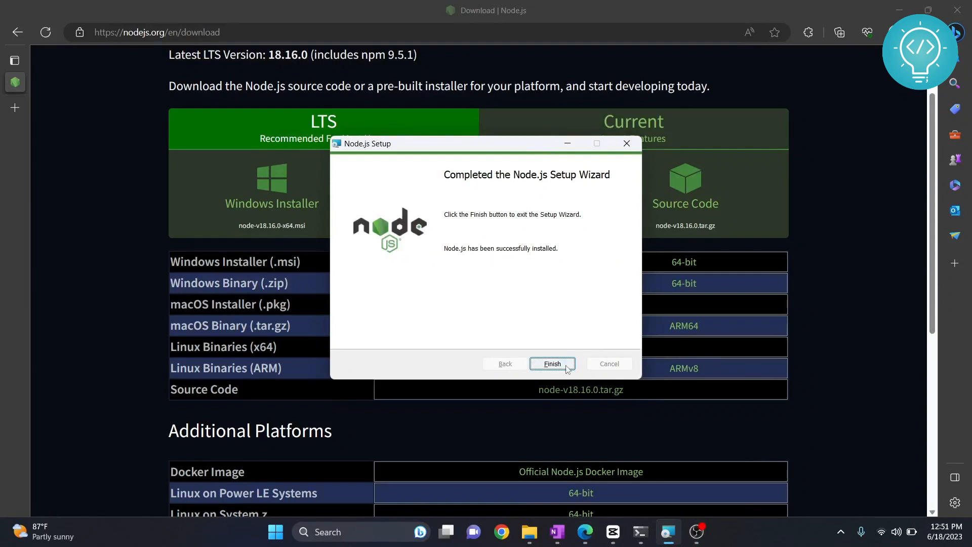
pyautogui.click(552, 364)
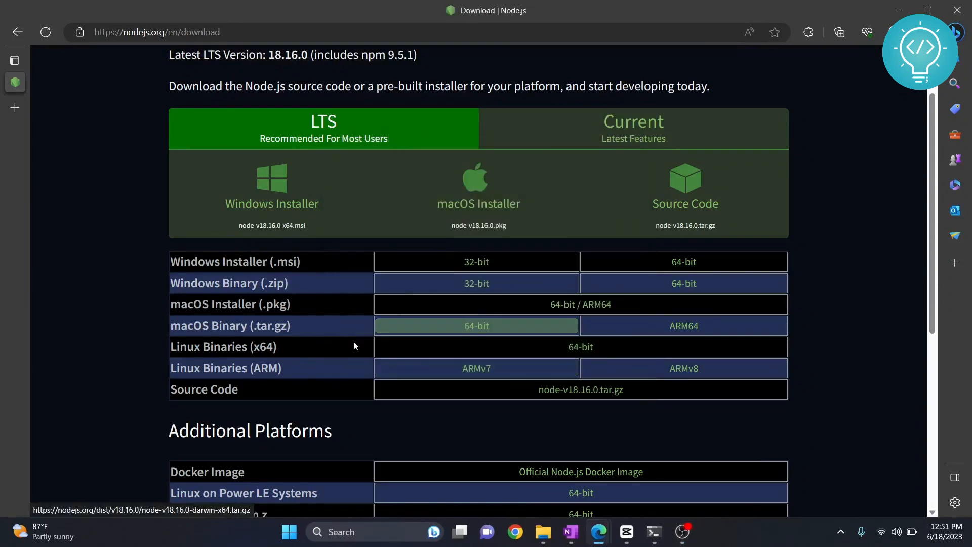
# Open Command Prompt and run 'node --version' and 'npm --version'.
pyautogui.click(288, 531)
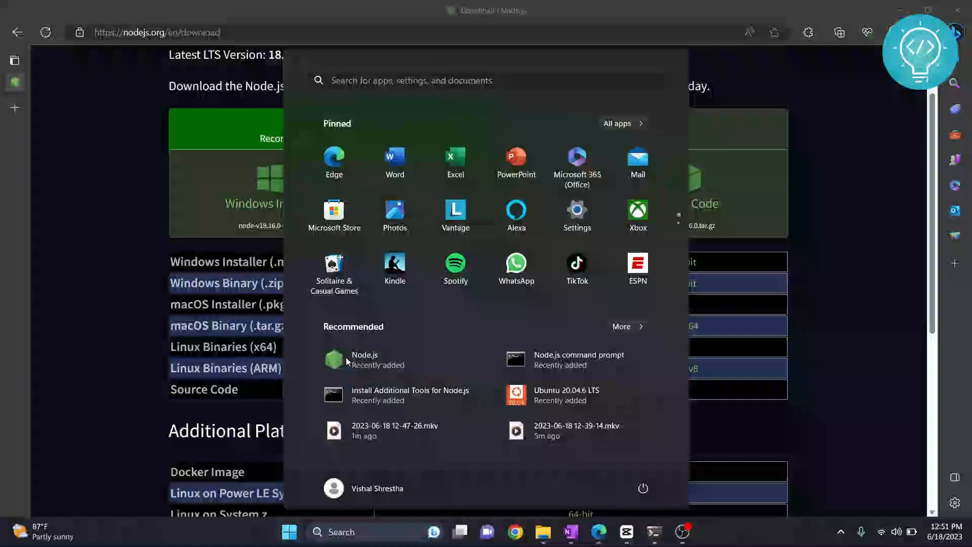
pyautogui.write('cmd')
pyautogui.write('n')
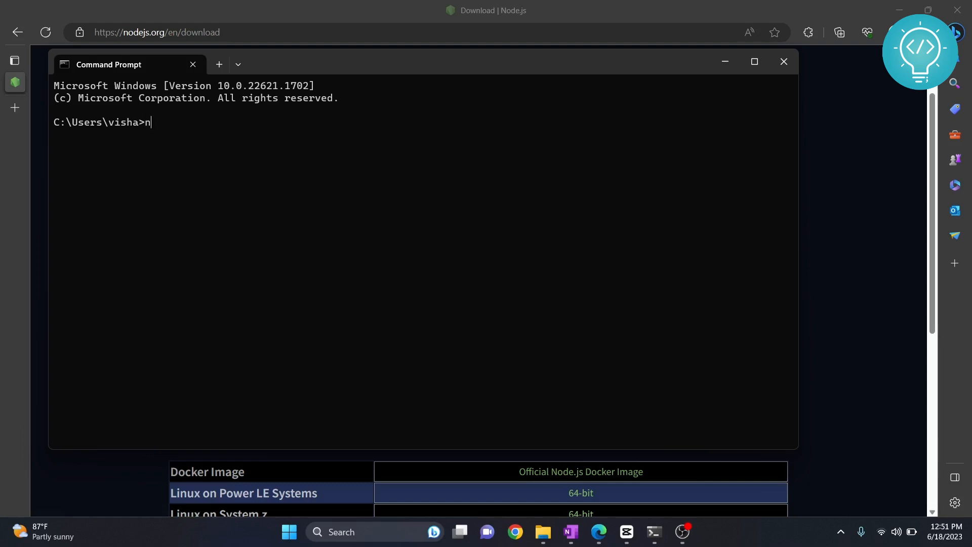
pyautogui.write('ode --version')
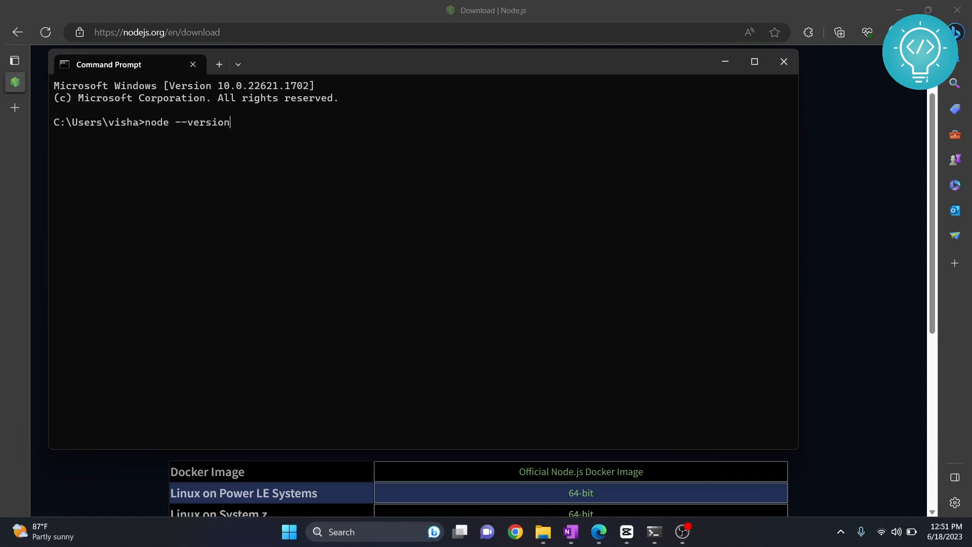
pyautogui.press('enter')
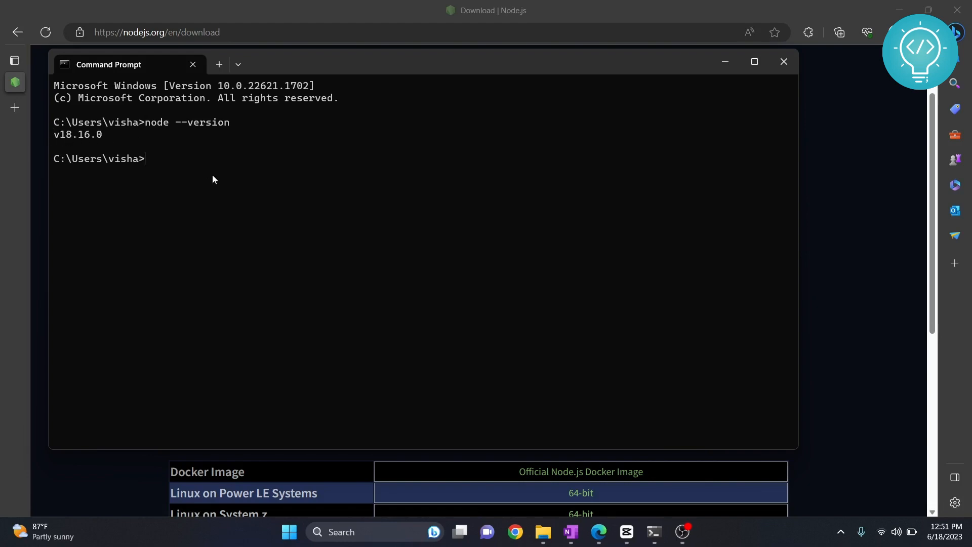
pyautogui.write('npm --version')
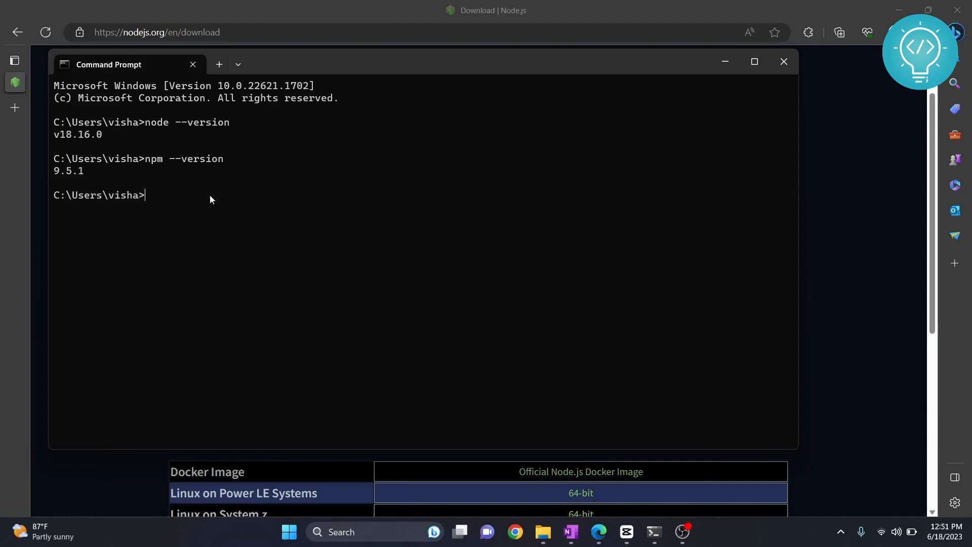
pyautogui.moveTo(67, 177)
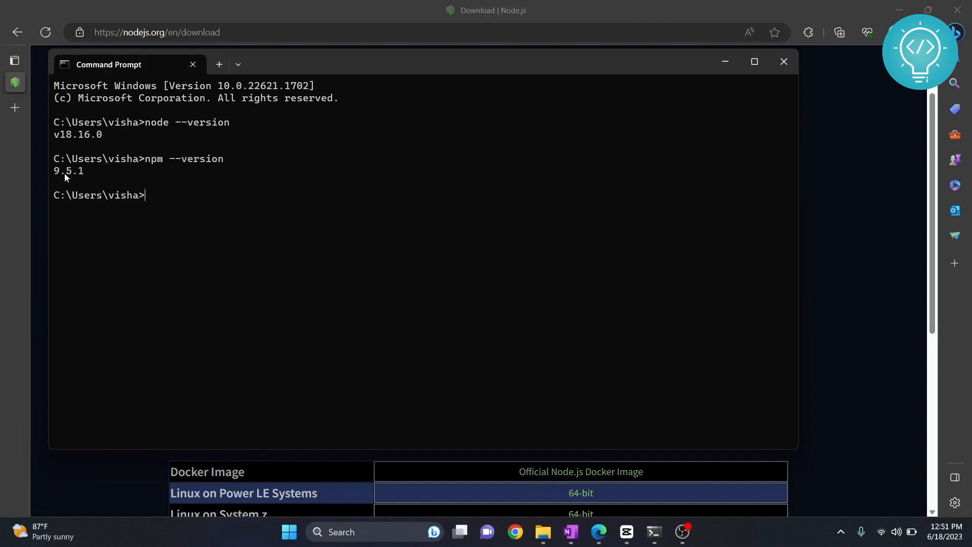
pyautogui.moveTo(175, 201)
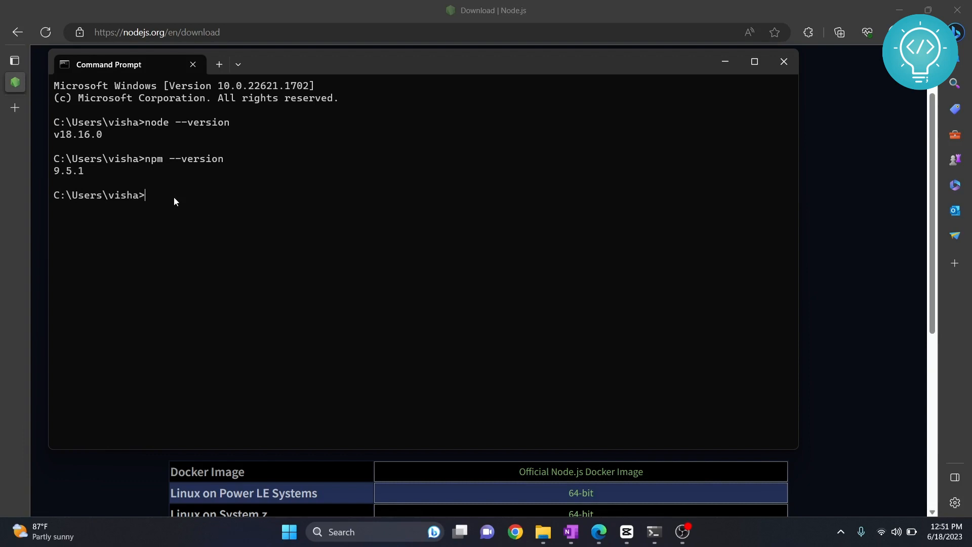